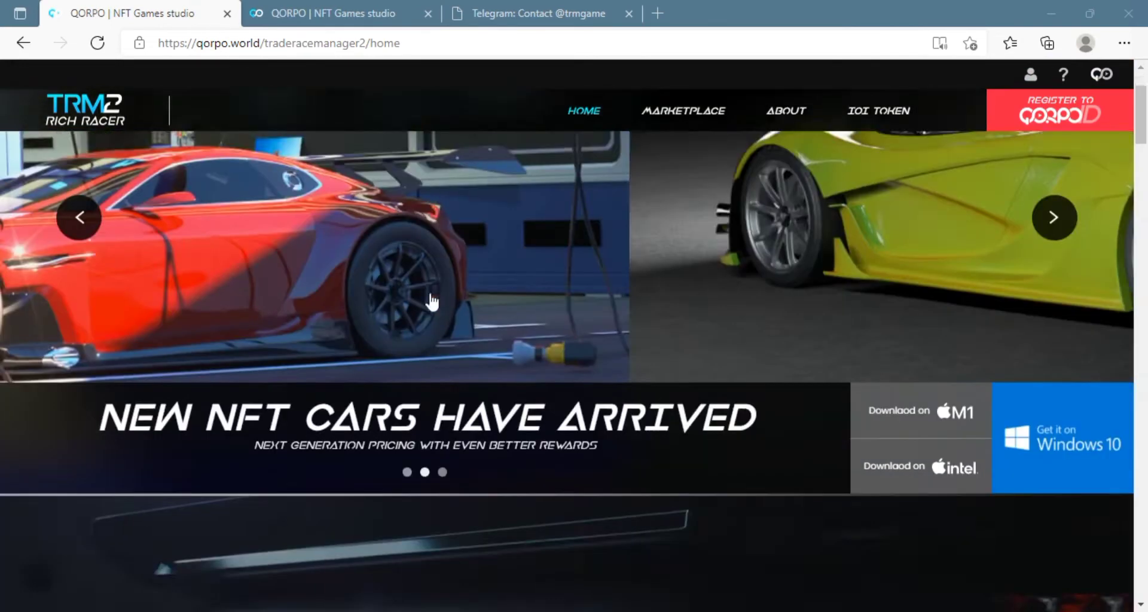
{"action": "scroll", "scroll_direction": "down", "scroll_amount": 3}
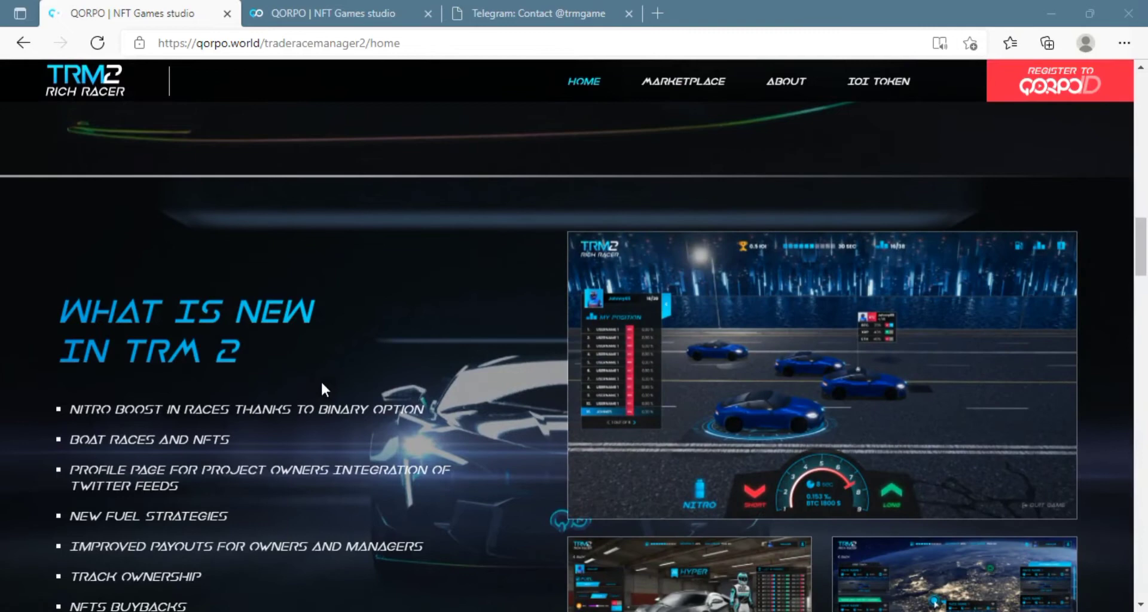
{"action": "scroll", "scroll_direction": "down", "scroll_amount": 3}
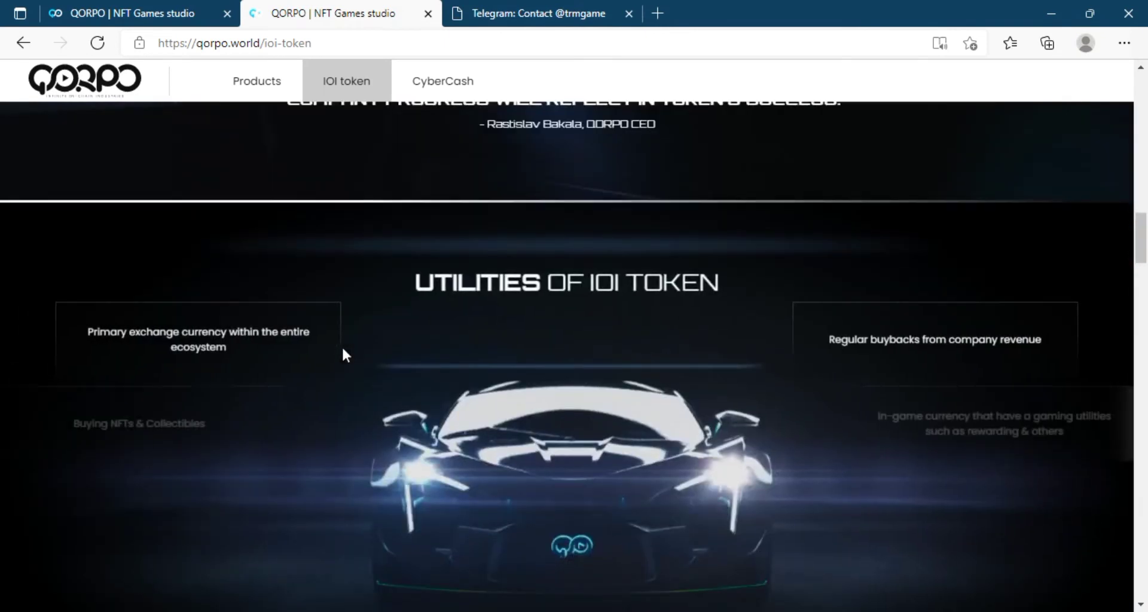
{"action": "scroll", "scroll_direction": "down", "scroll_amount": 3}
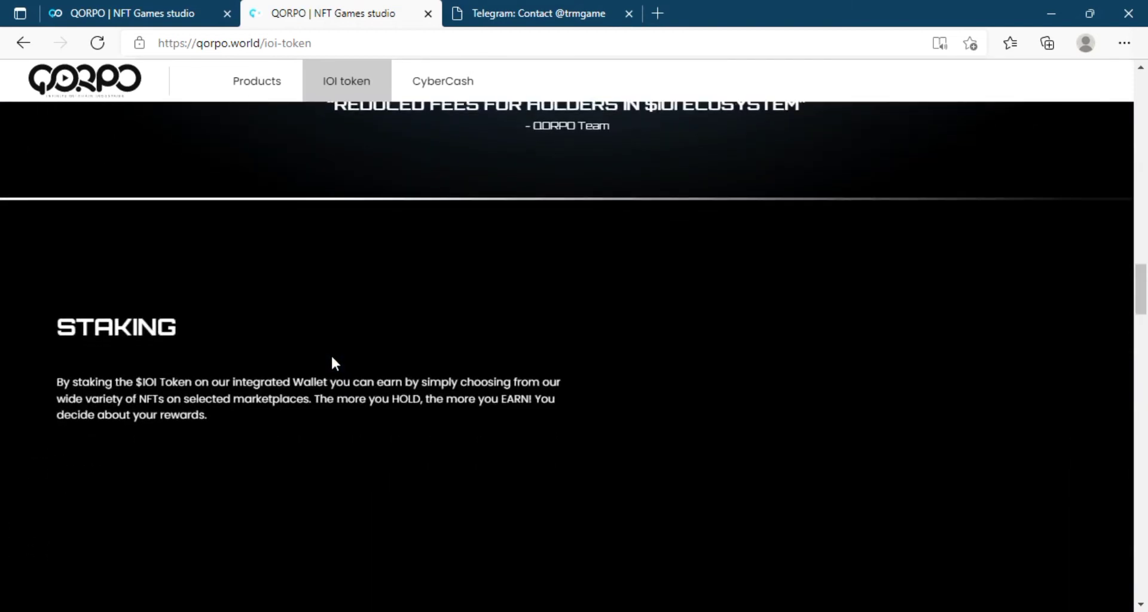
{"action": "scroll", "scroll_direction": "down", "scroll_amount": 3}
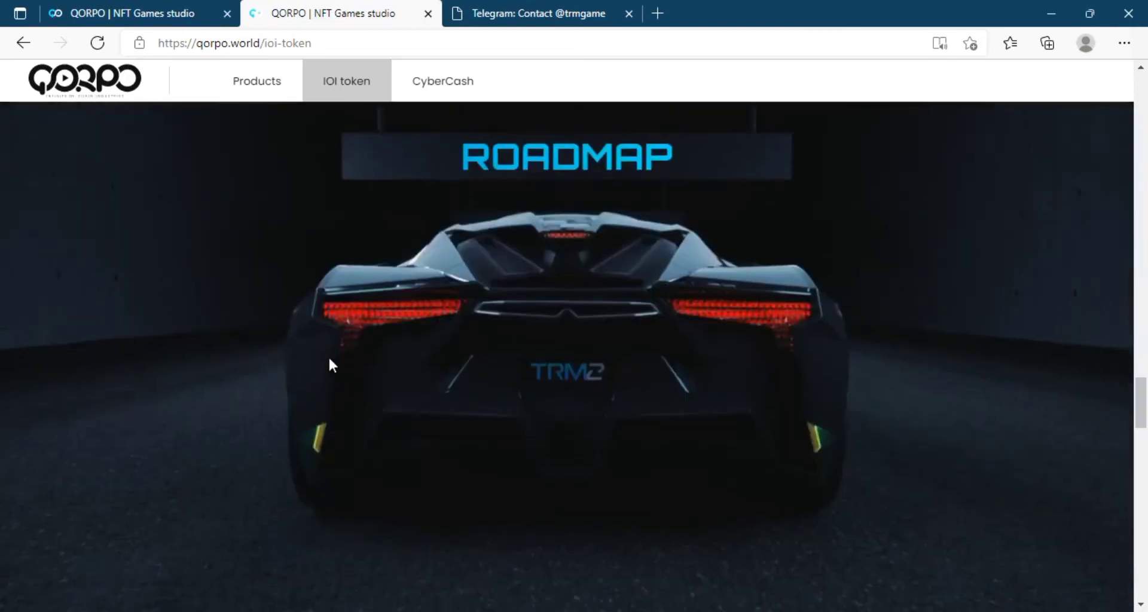
{"action": "scroll", "scroll_direction": "down", "scroll_amount": 3}
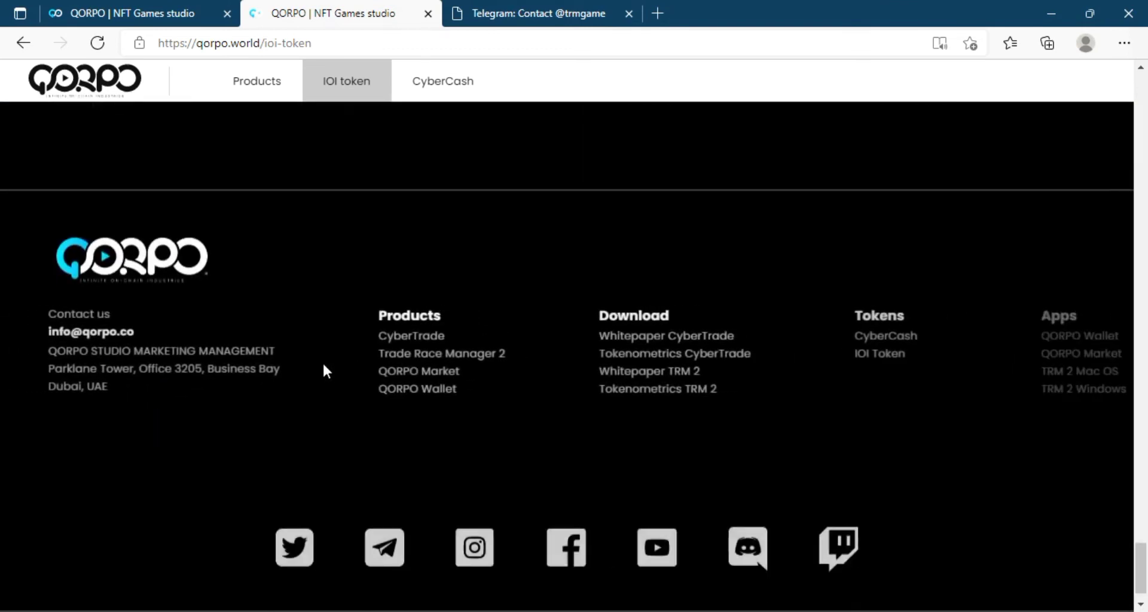